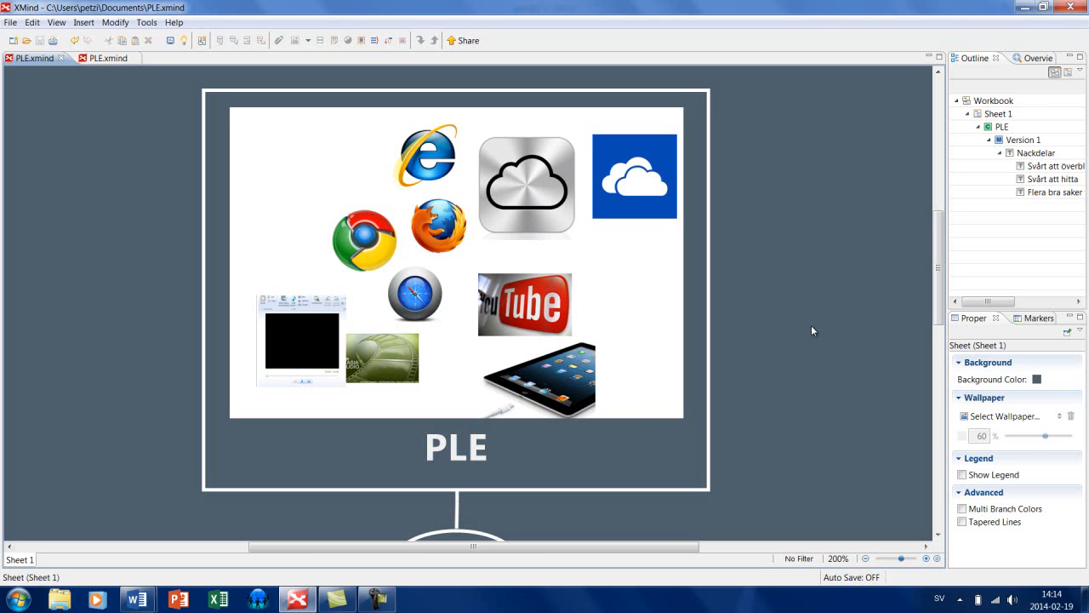
mouse_move(821, 336)
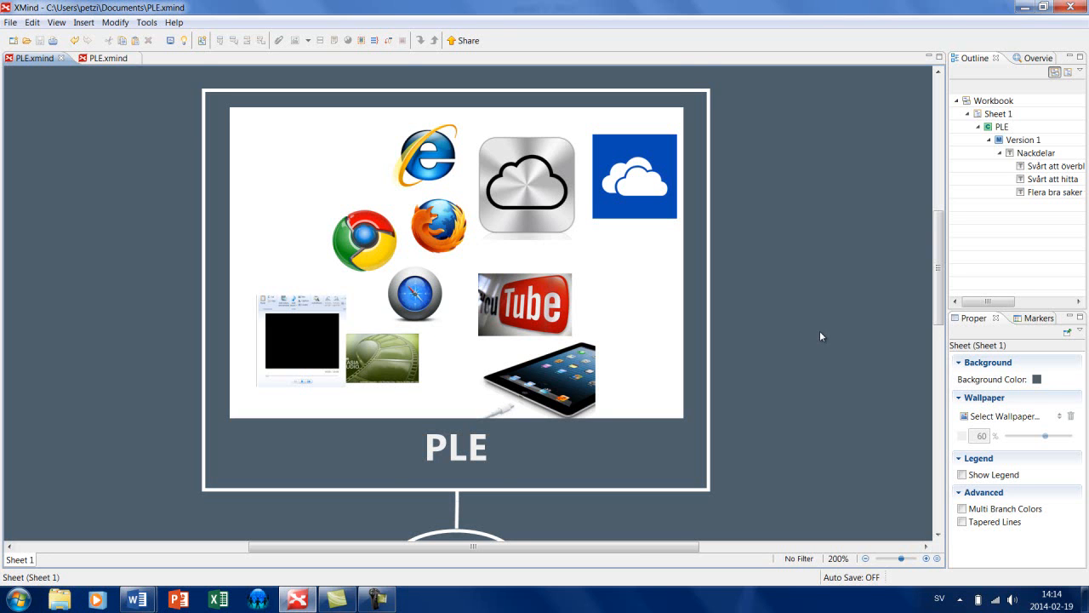
Show the second PLE.xmind map with Version 2 and its three Fördelar advantages
scroll("down", 3)
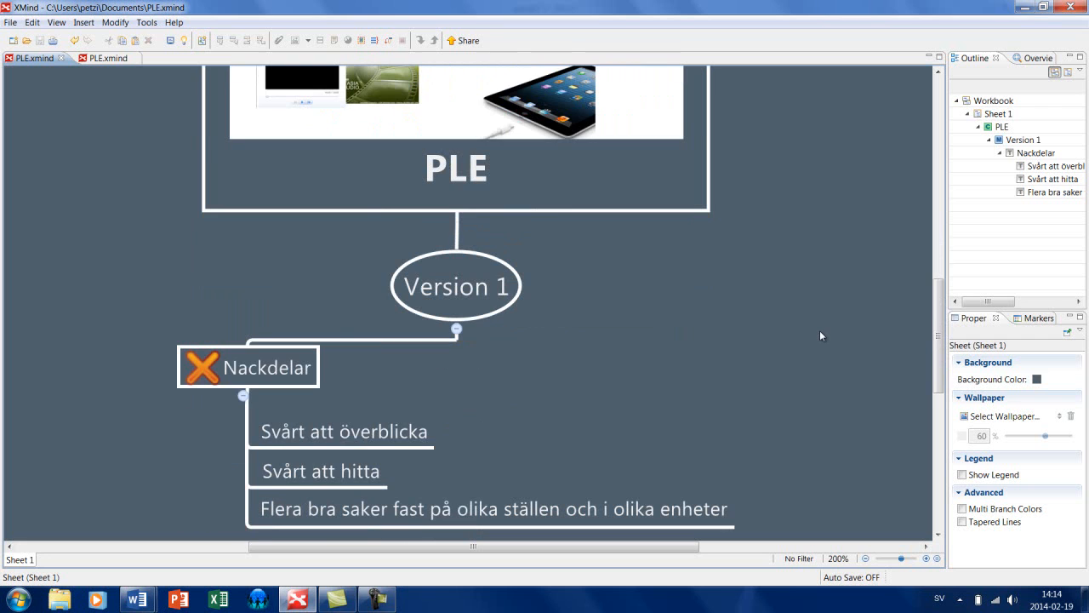
mouse_move(750, 339)
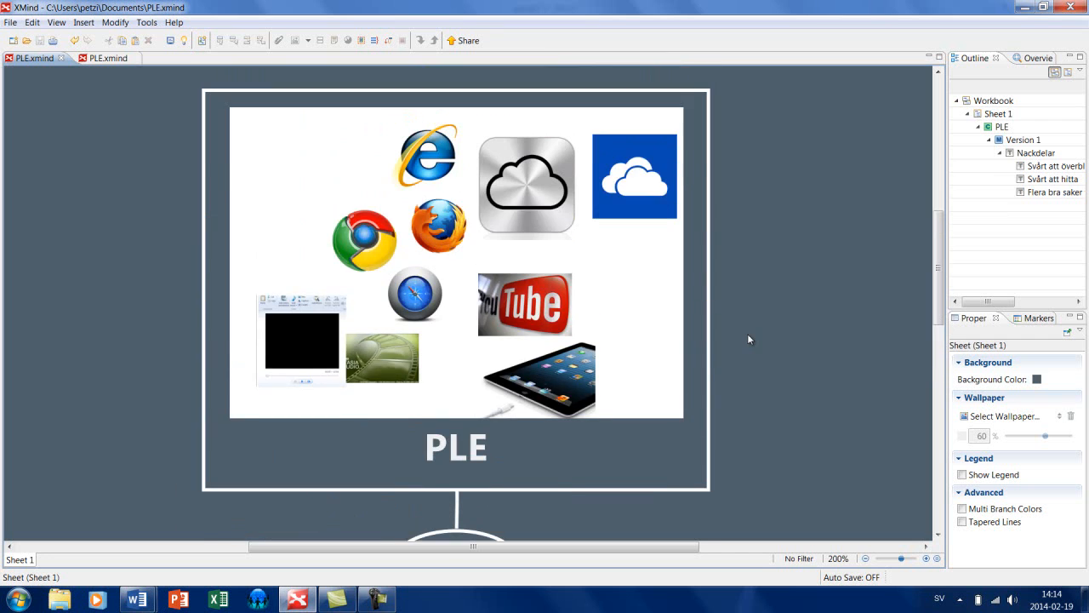
scroll("down", 3)
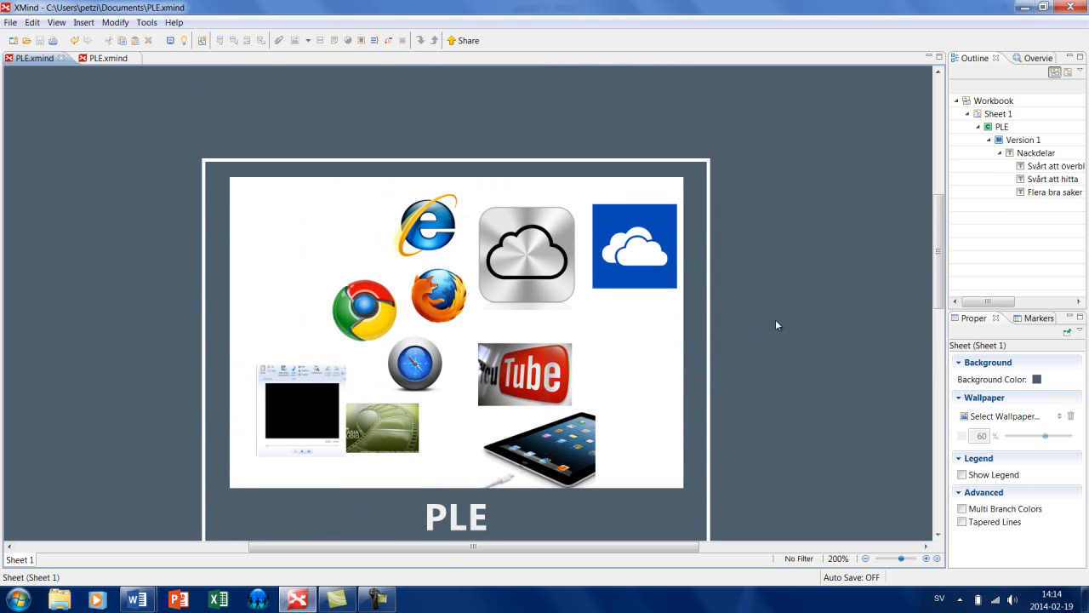
mouse_move(775, 321)
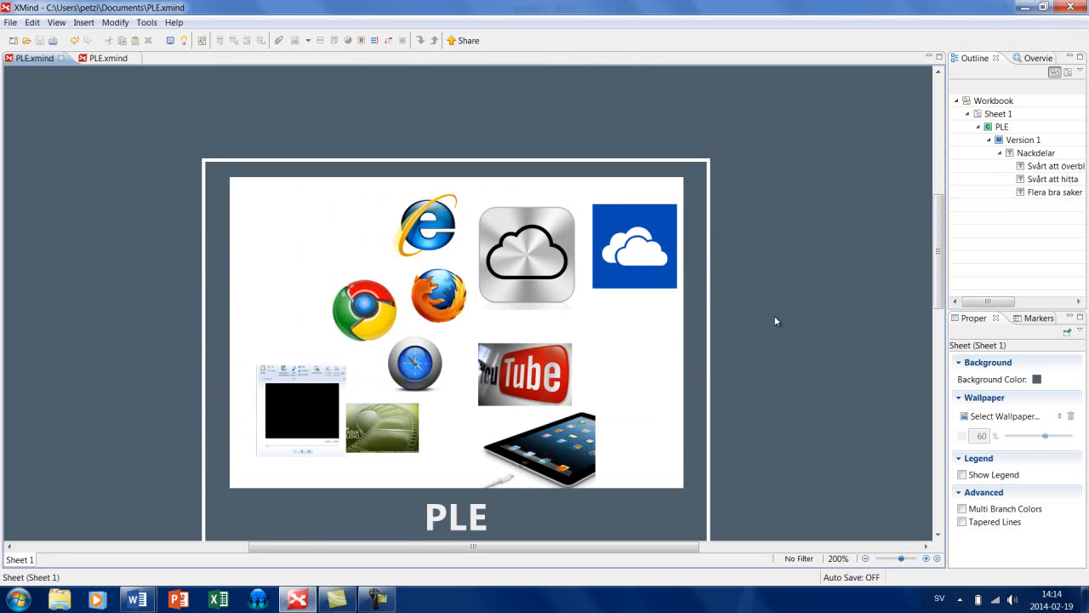
mouse_move(791, 327)
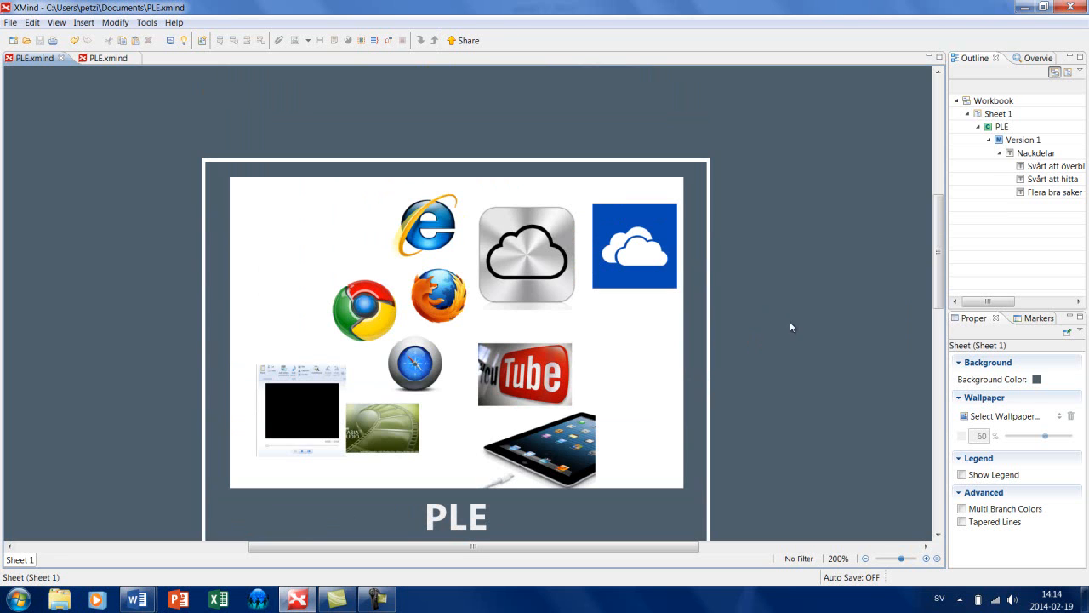
mouse_move(746, 302)
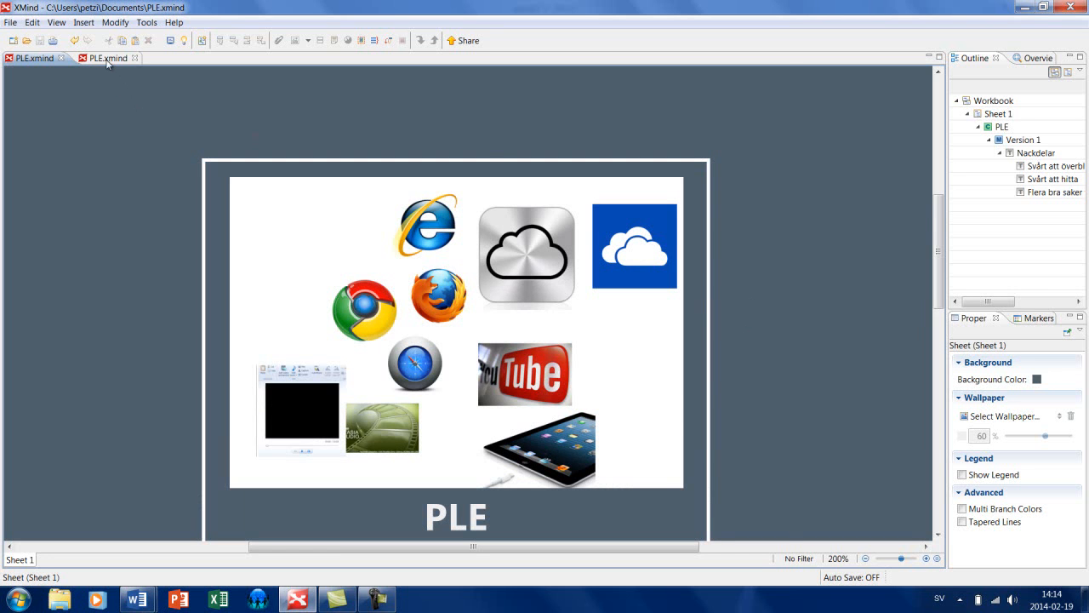
left_click(103, 58)
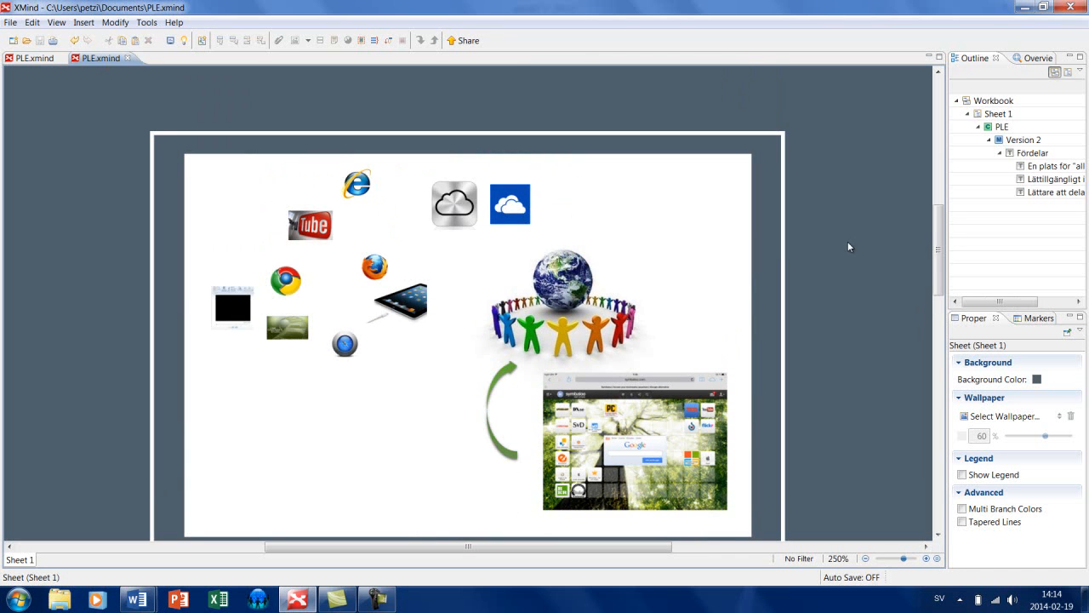
mouse_move(846, 248)
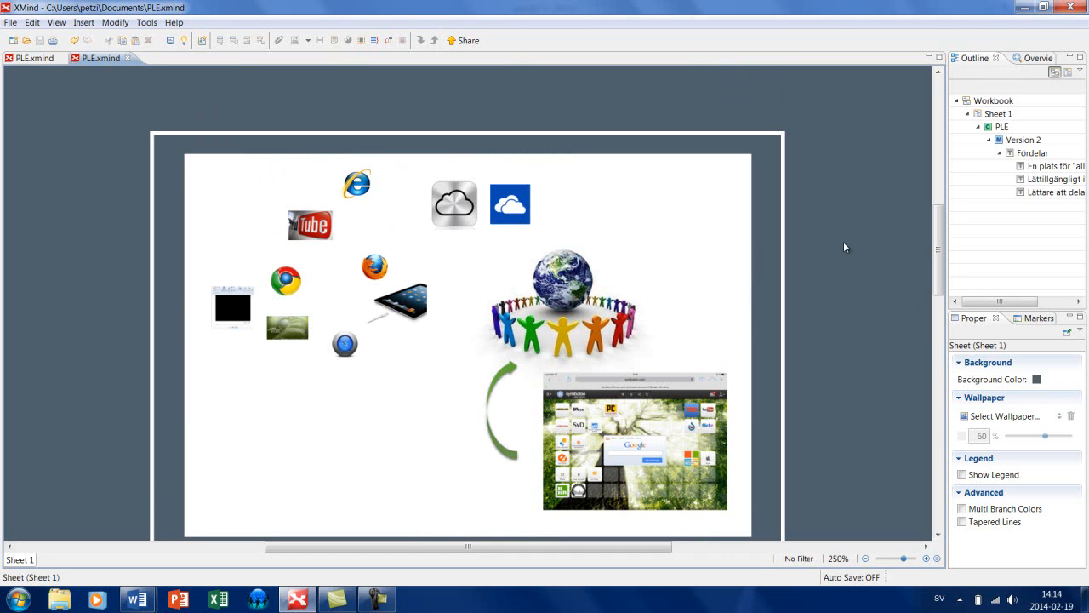
mouse_move(821, 271)
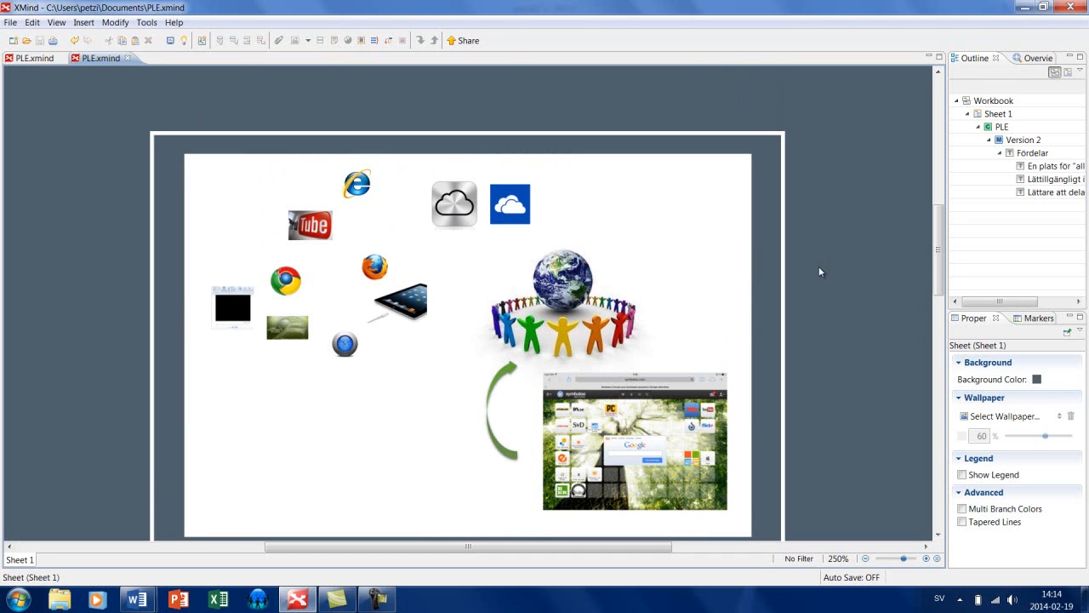
scroll("down", 3)
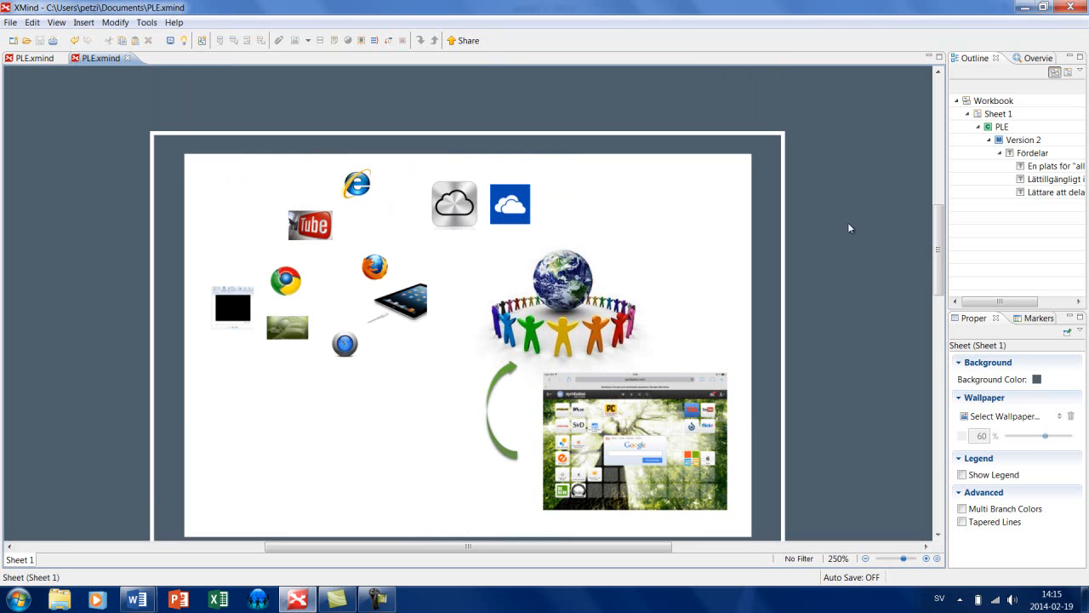
mouse_move(833, 280)
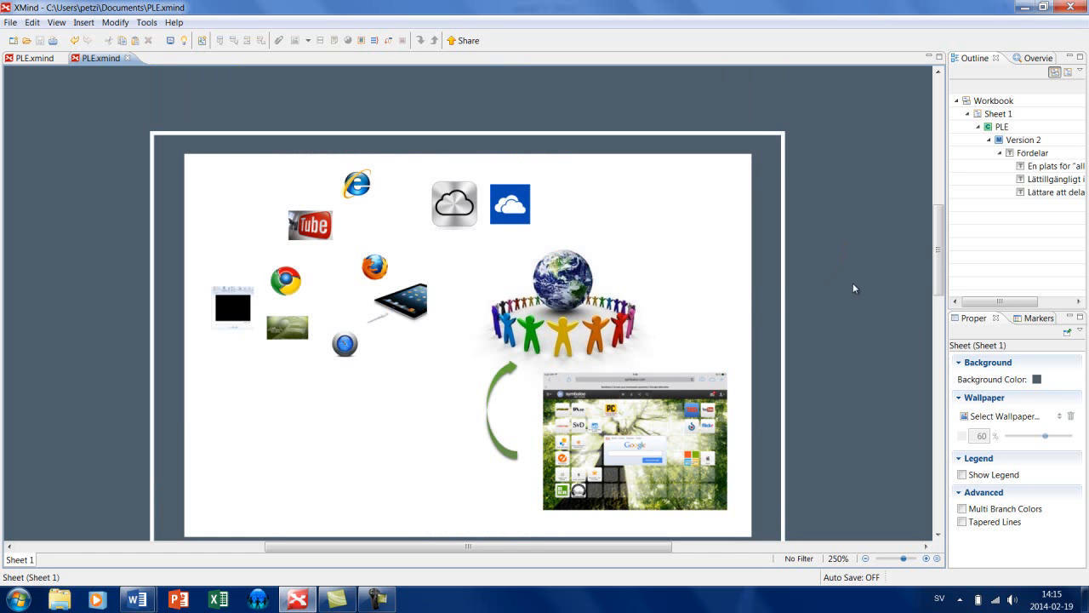
scroll("down", 3)
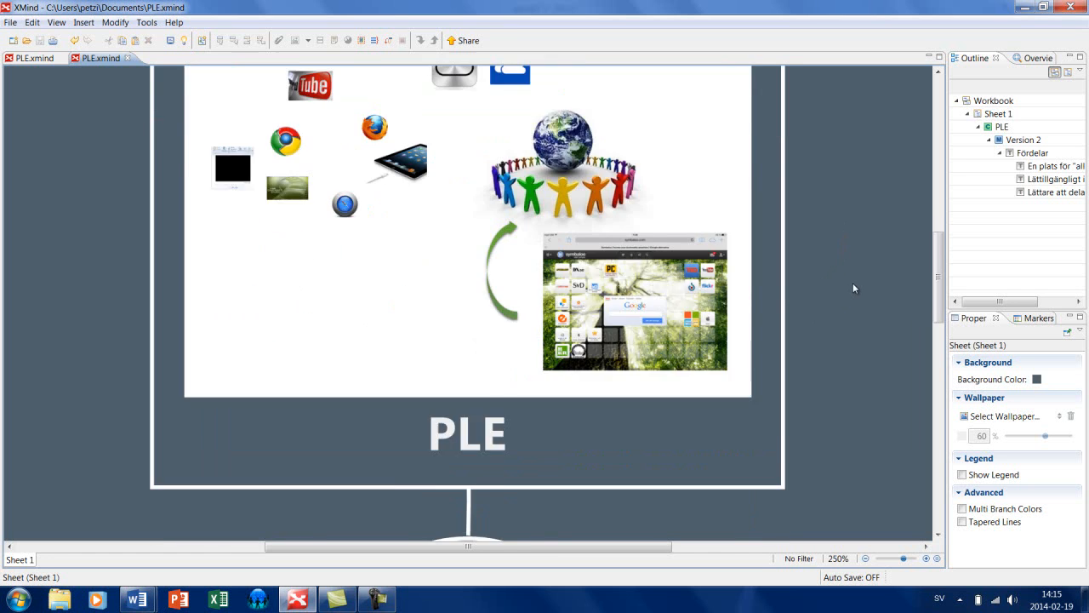
scroll("down", 3)
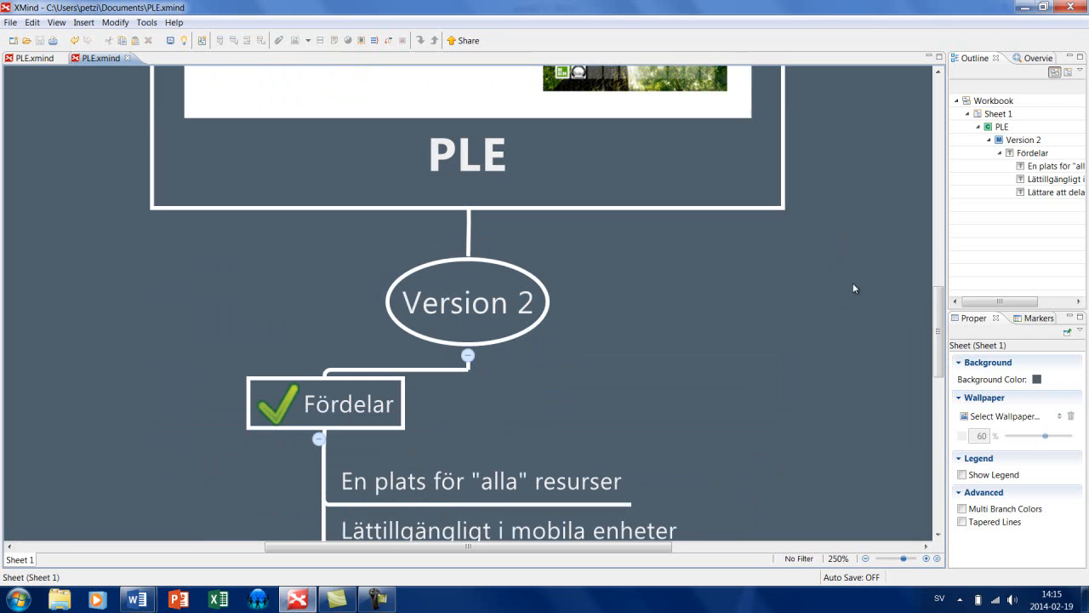
scroll("down", 3)
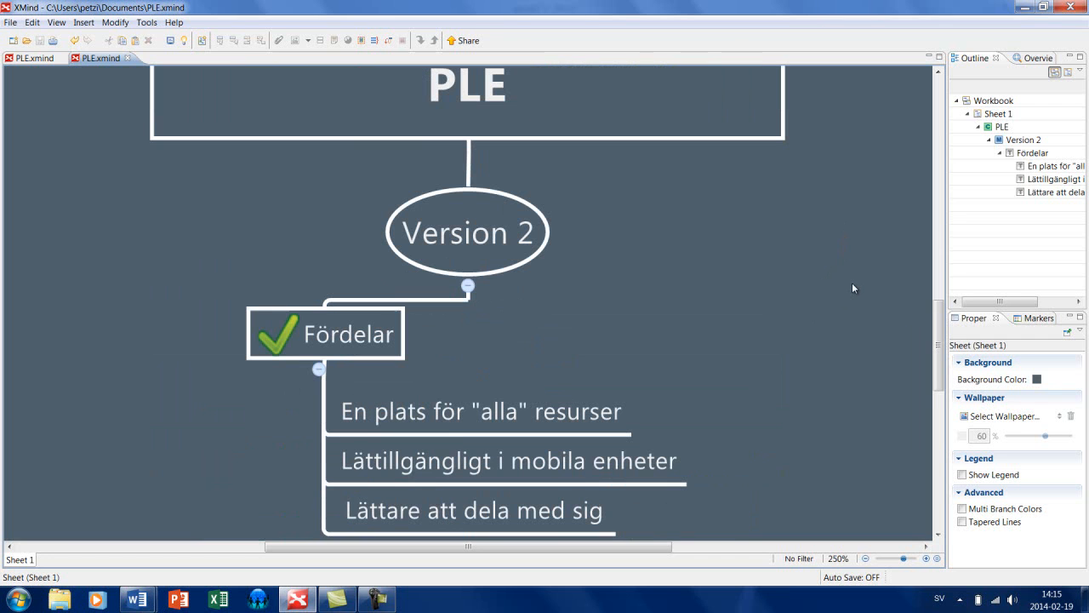
mouse_move(850, 290)
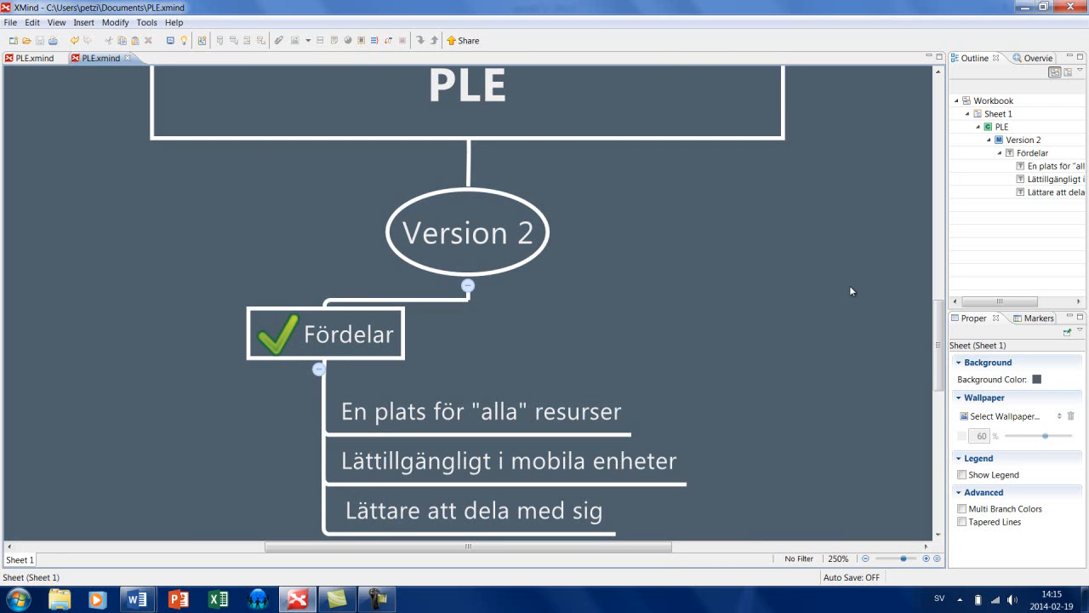
scroll("down", 3)
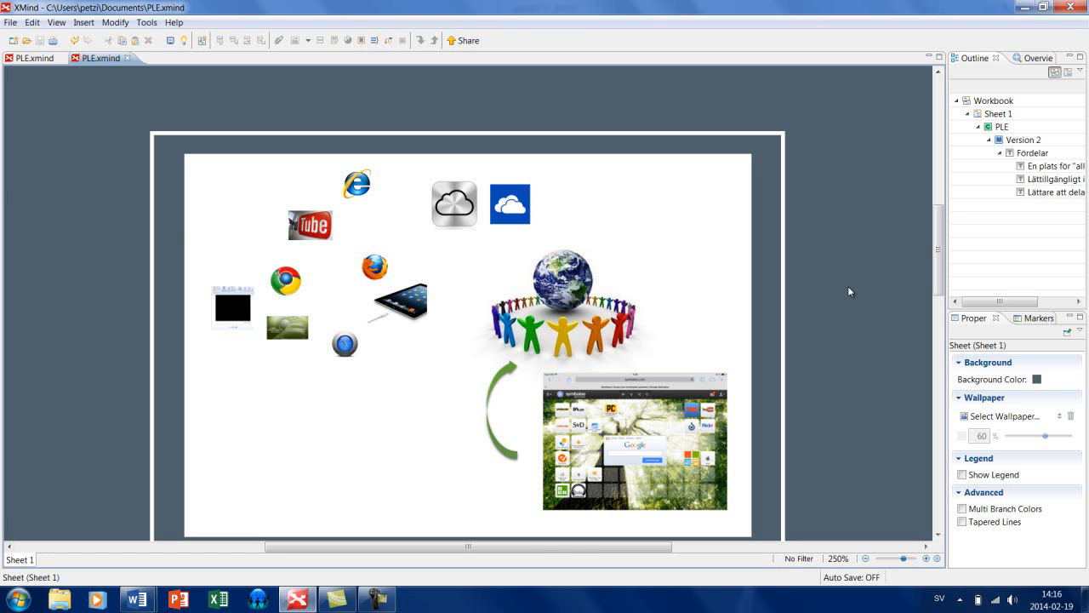
mouse_move(849, 334)
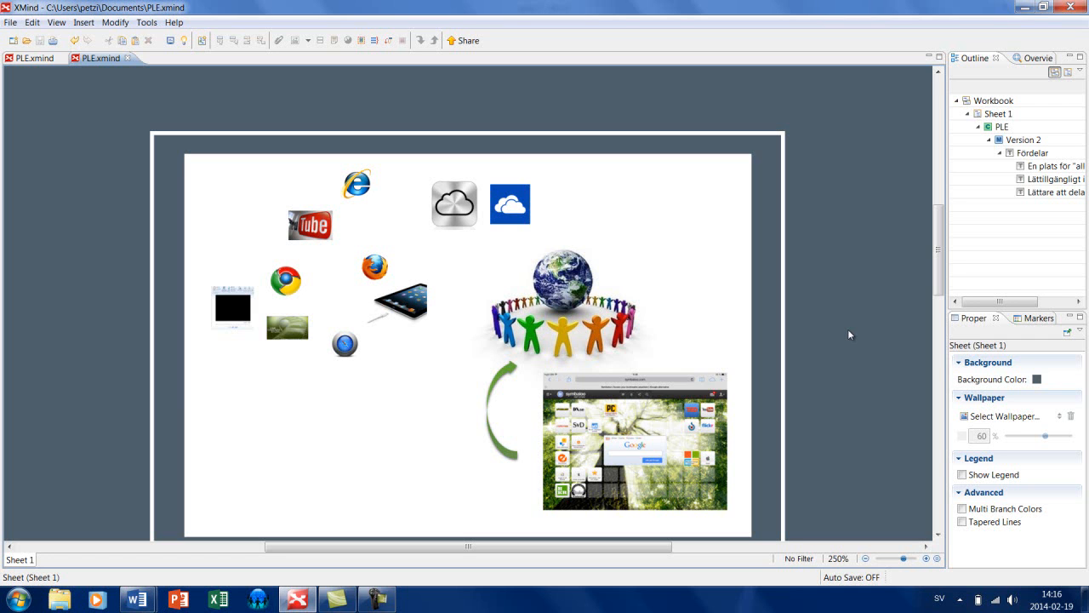
mouse_move(469, 59)
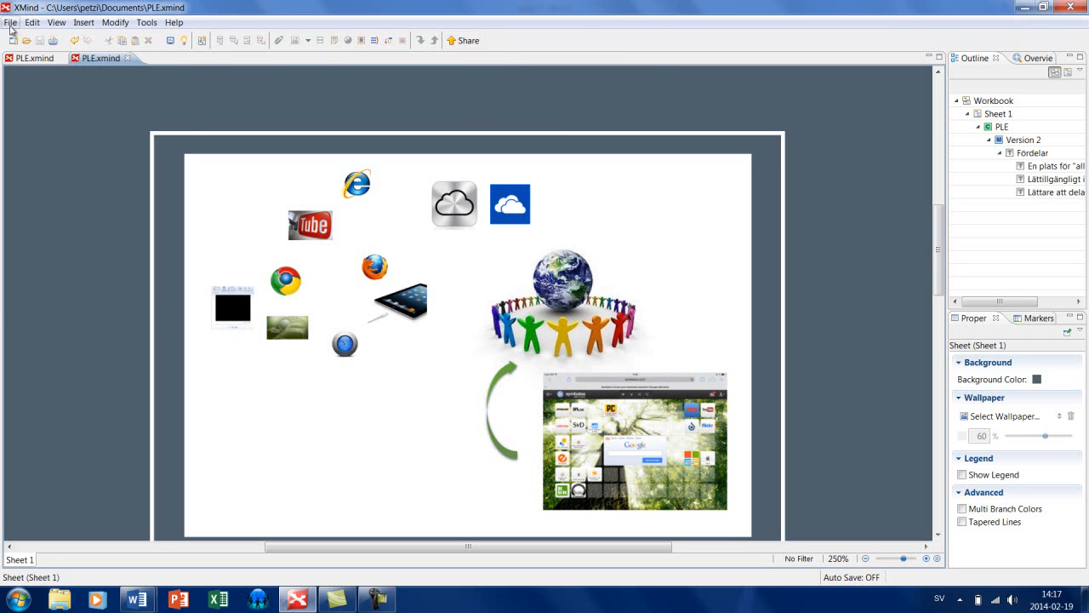
left_click(11, 22)
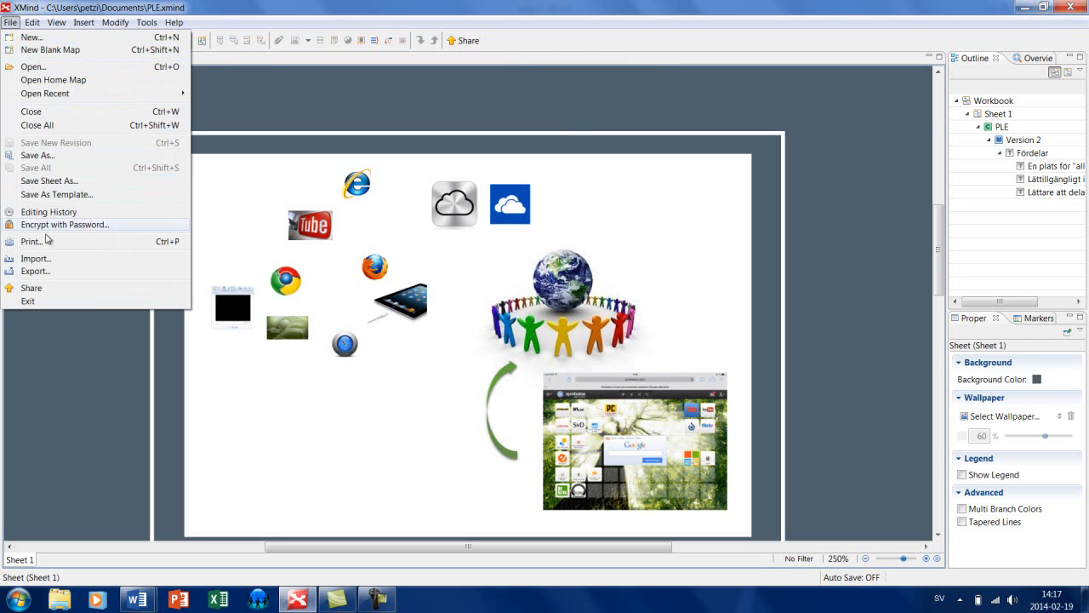
left_click(36, 271)
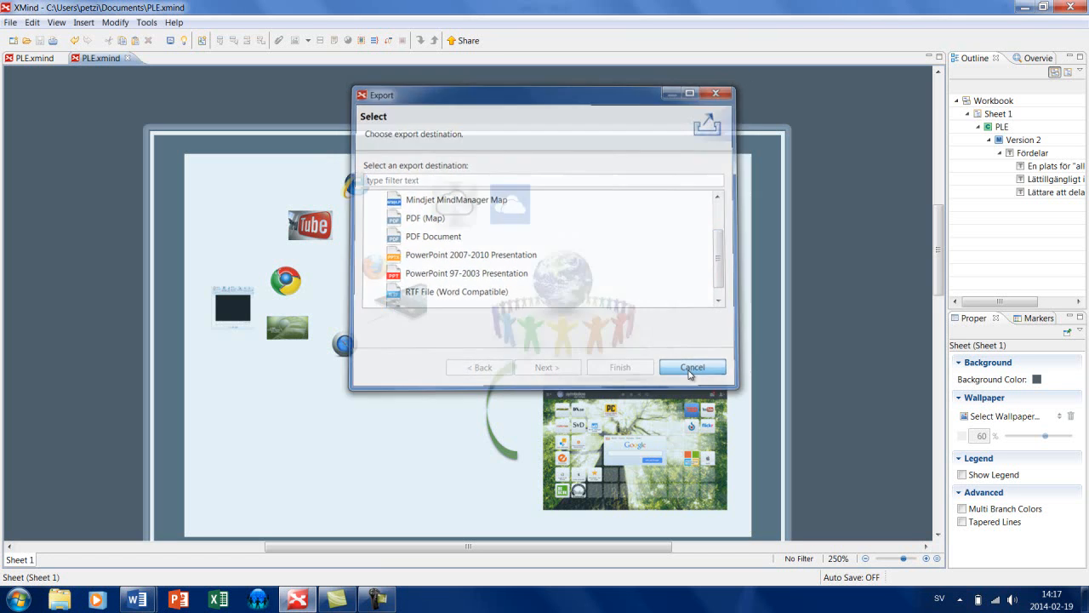
left_click(692, 366)
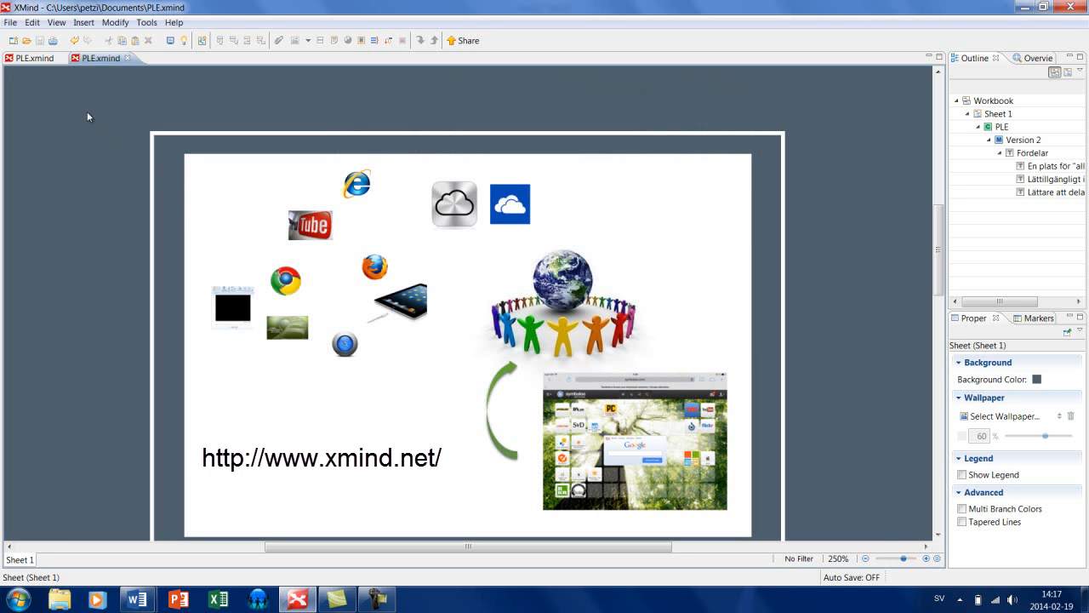
mouse_move(99, 135)
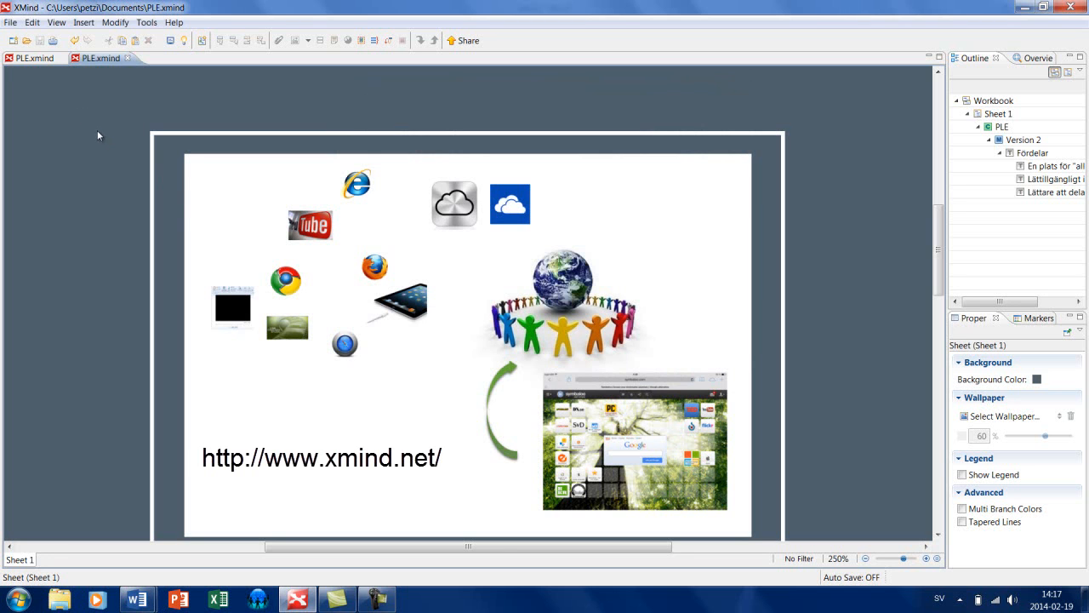